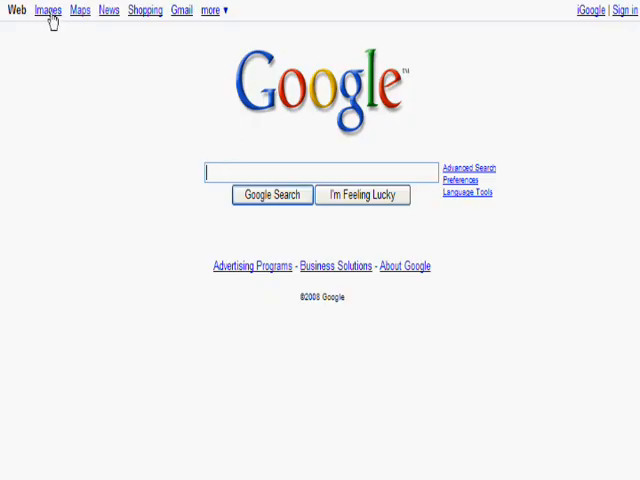
Step: Switch Google Search to the Images search page
left_click(47, 11)
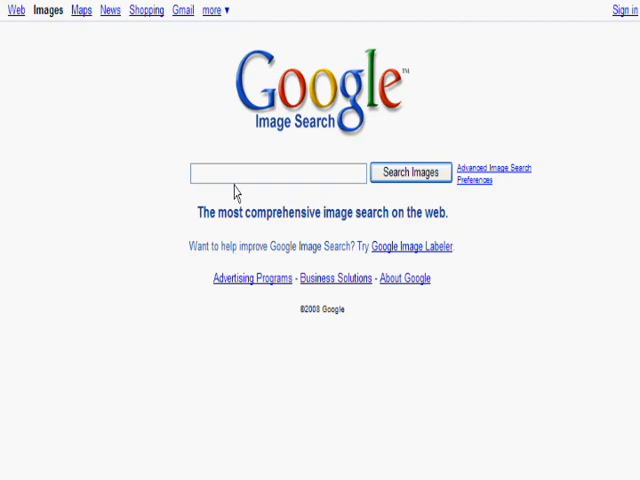
Step: Search Google Images for 'halo animated gif'
type("halo animated gif")
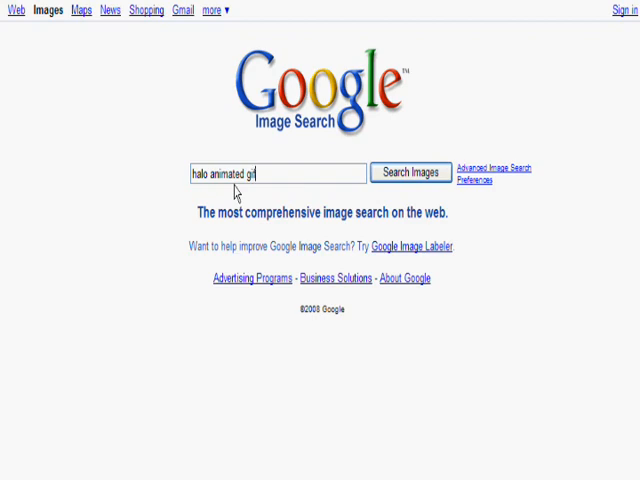
left_click(410, 172)
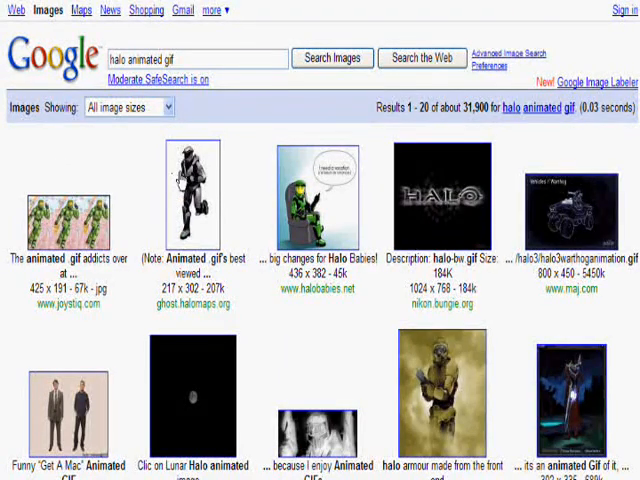
left_click(190, 200)
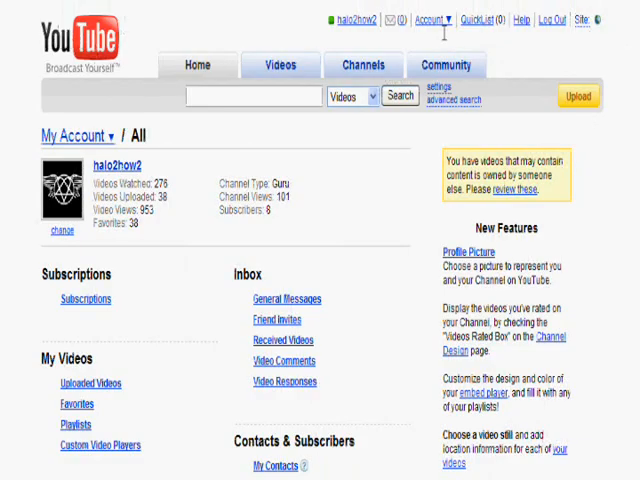
Step: Scroll down to My Channel on My Account and open Channel Design
scroll("down", 3)
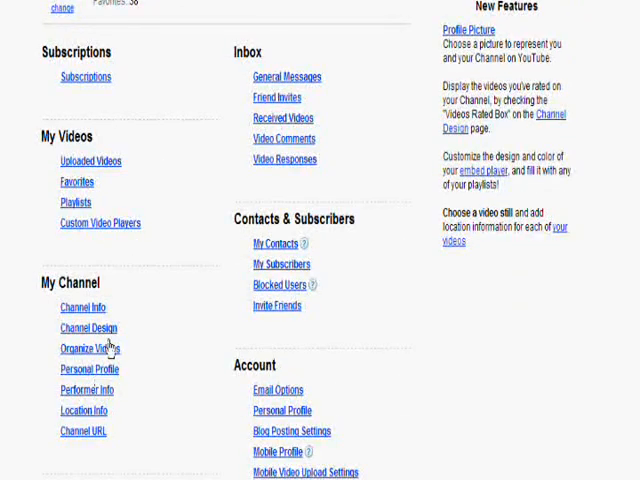
mouse_move(90, 334)
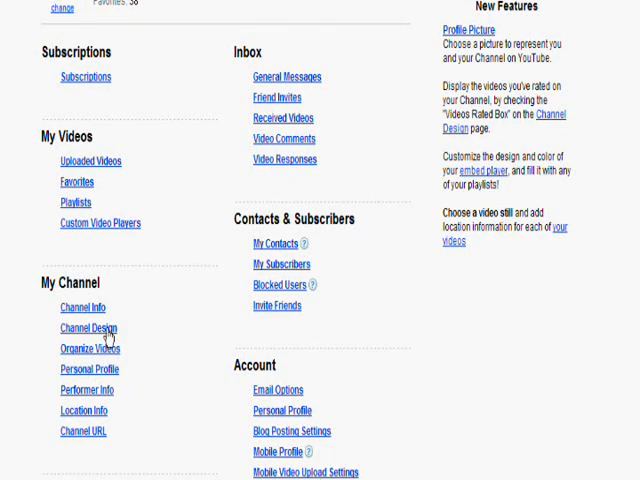
left_click(83, 328)
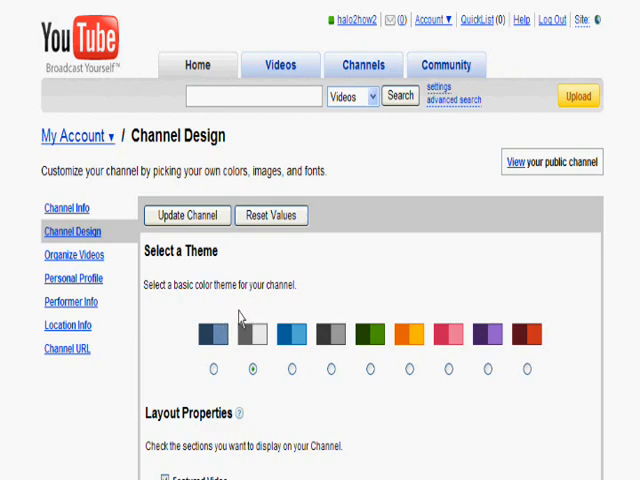
scroll("down", 3)
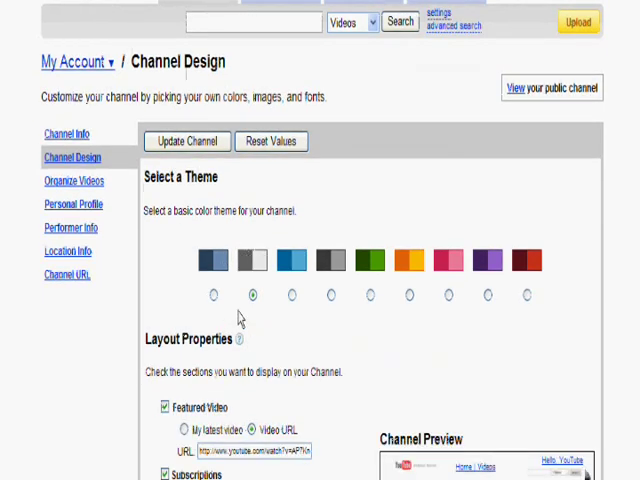
scroll("down", 3)
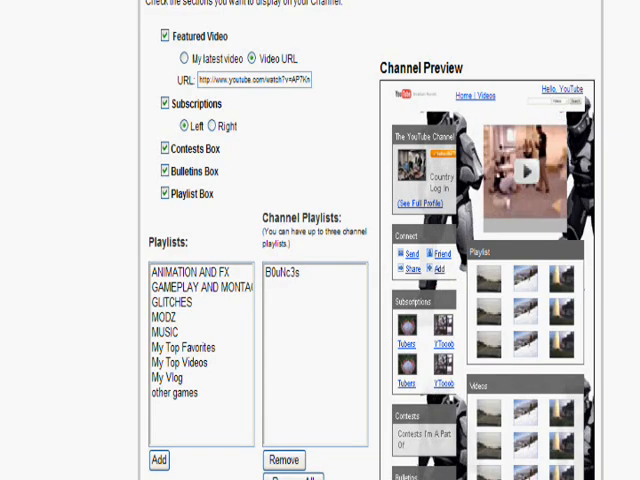
scroll("down", 3)
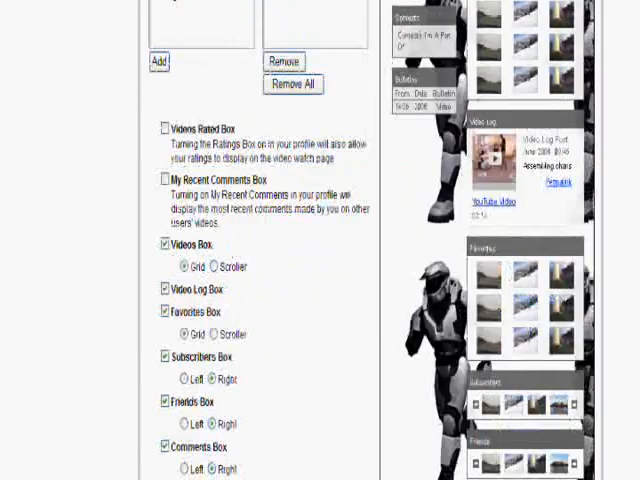
scroll("down", 3)
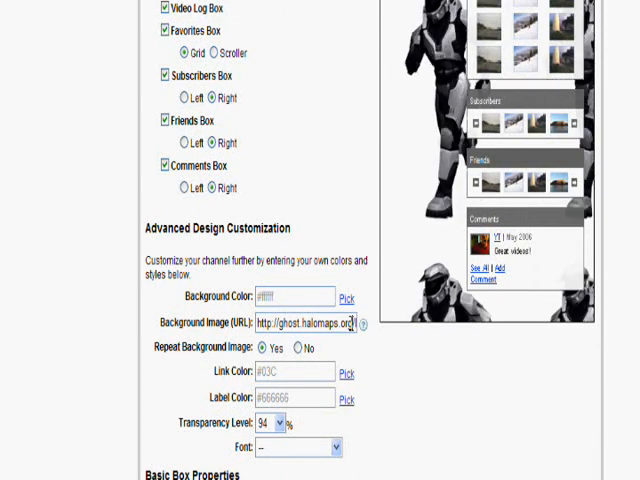
Step: Replace the Background Image URL with the ghost.halomaps.org GIF address, repeating the background
triple_click(295, 323)
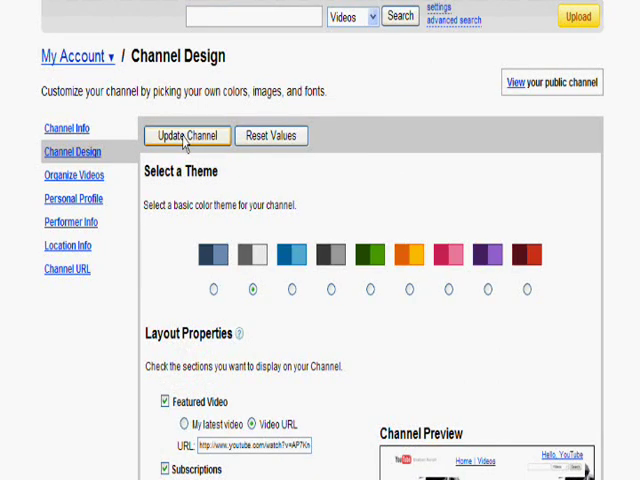
left_click(186, 135)
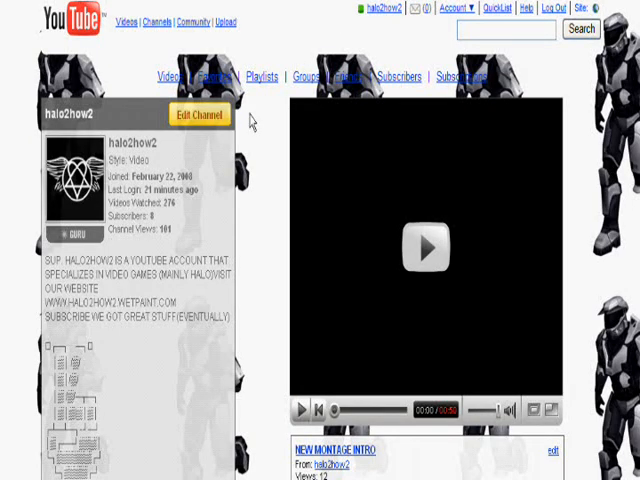
Step: Play the featured 'New Montage Intro' video on the channel page with the Halo background
left_click(424, 248)
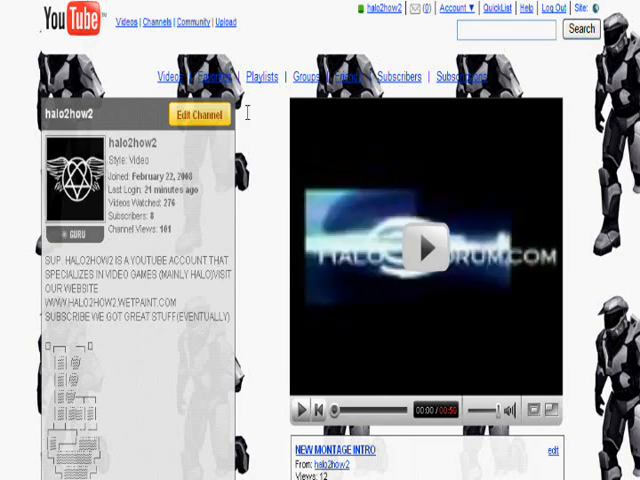